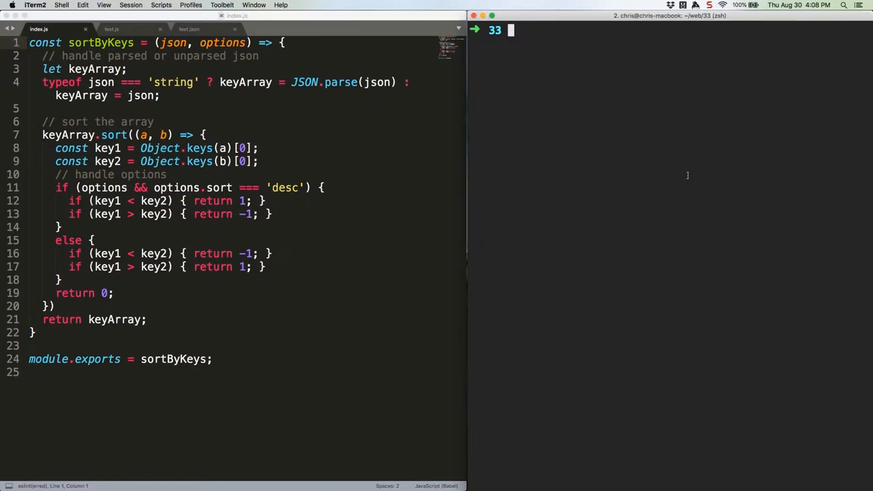
Start npm init, enter the cbuecheler package name, and accept version 1.0.0
type("npm init")
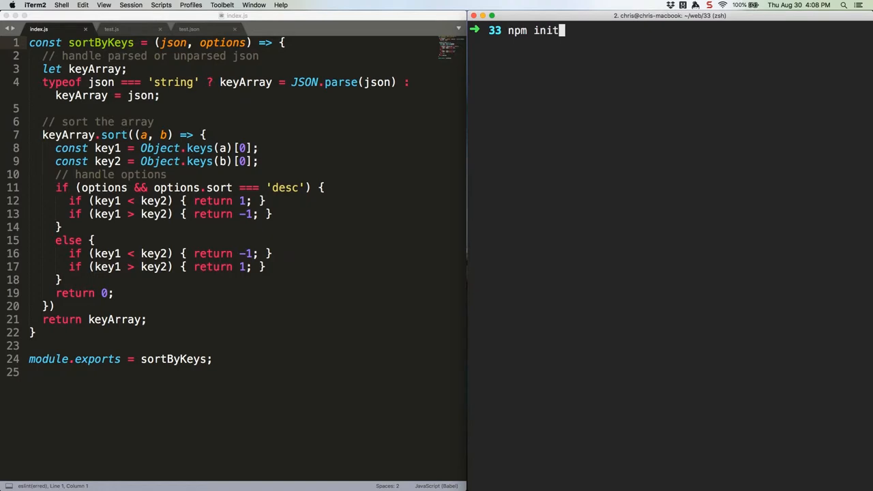
key("Return")
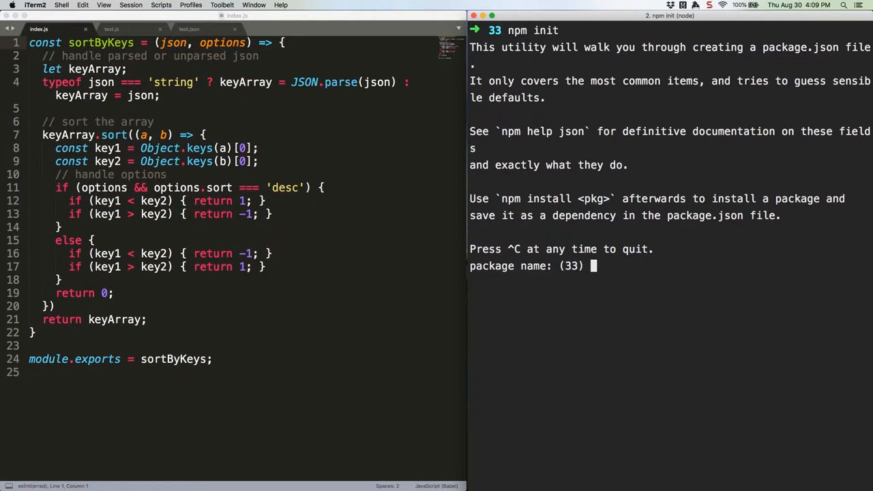
type("closebrace-te")
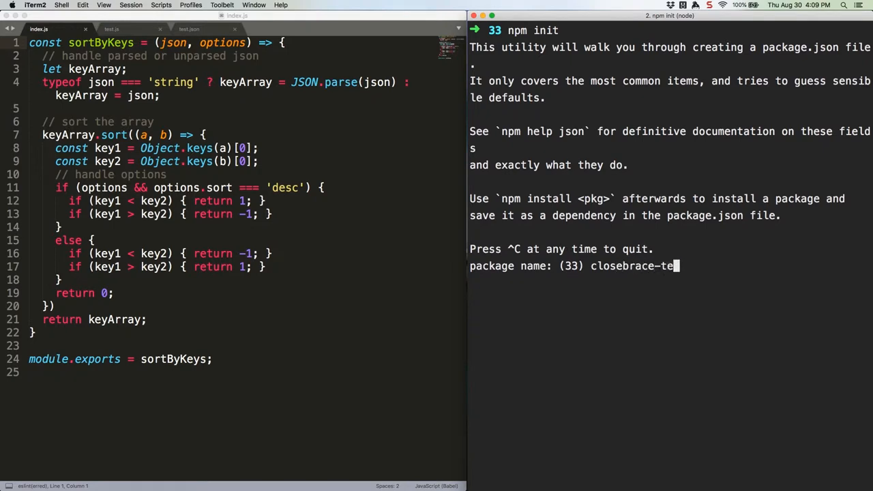
type("st-")
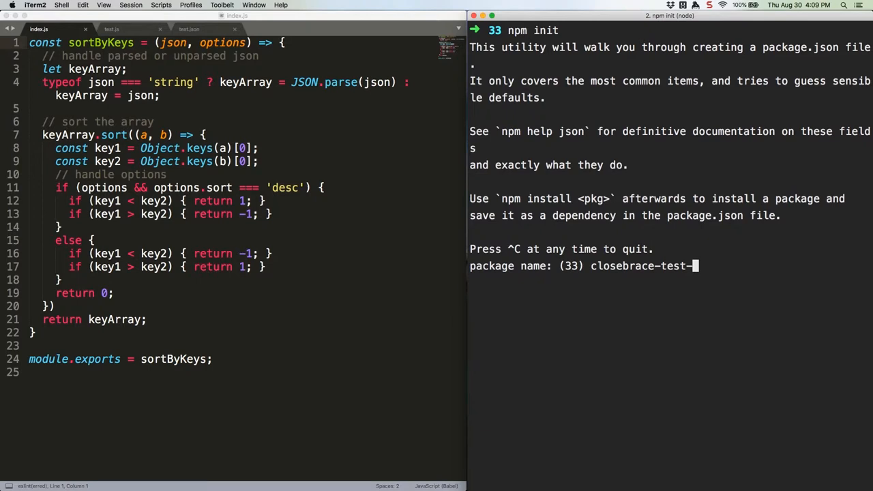
type("cbuecheler")
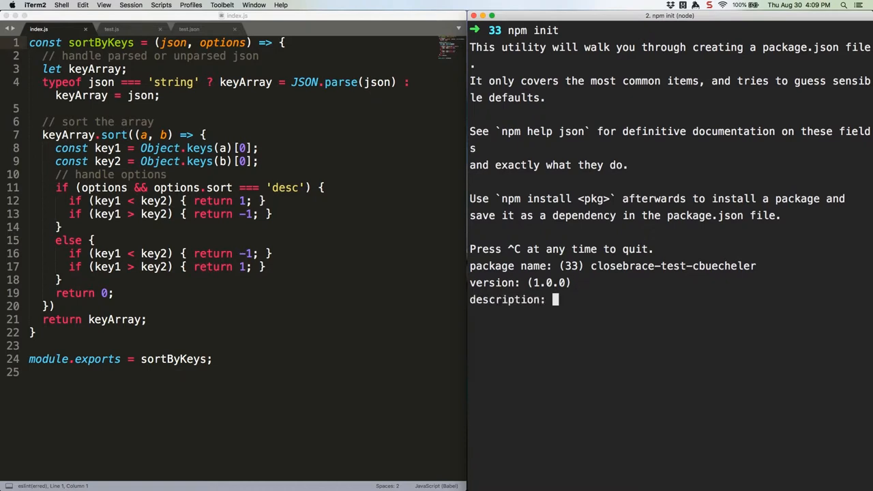
Enter the description 'A simple module that sorts arrays of objects by key in ascending or descending order'
type("A simple module")
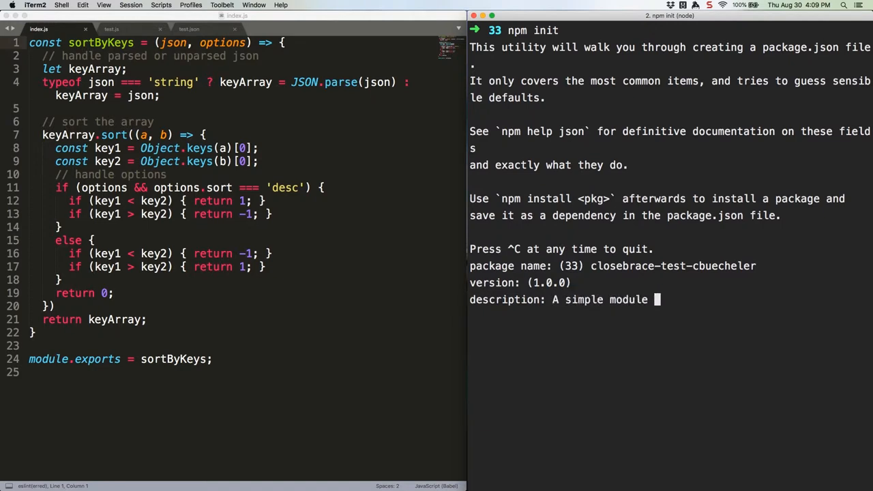
type("that sorts arr")
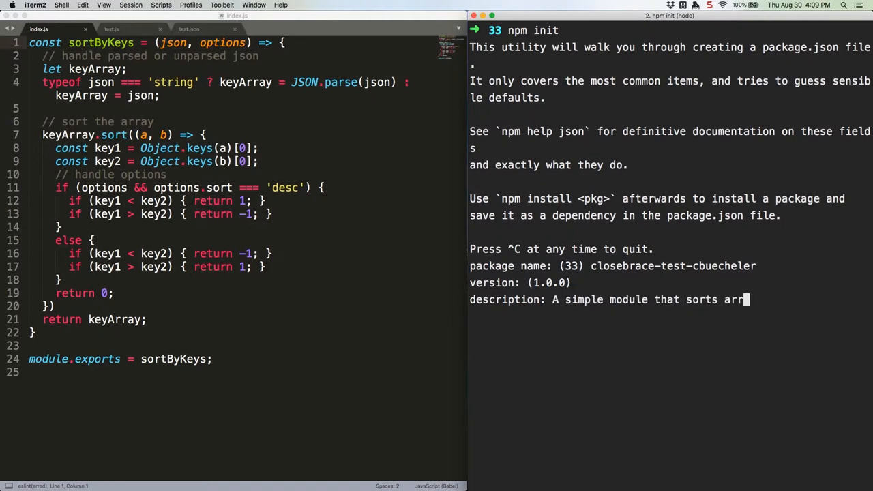
type("ays of objects")
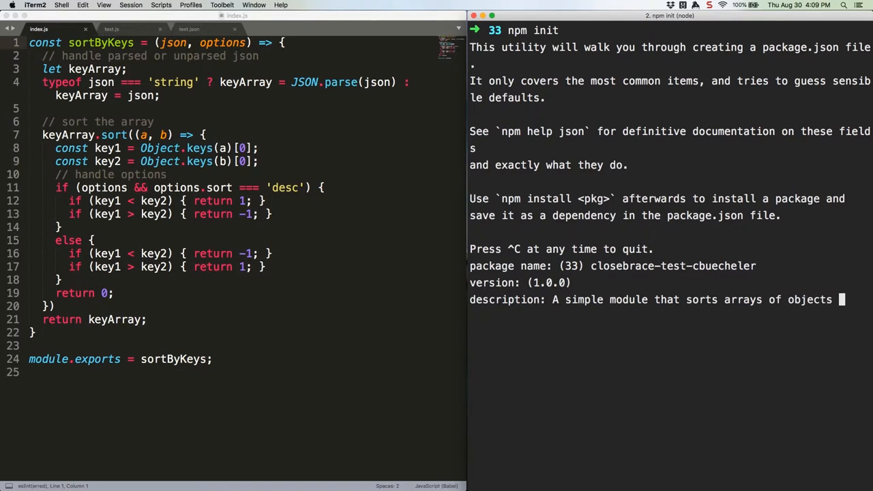
type("by key in ascending")
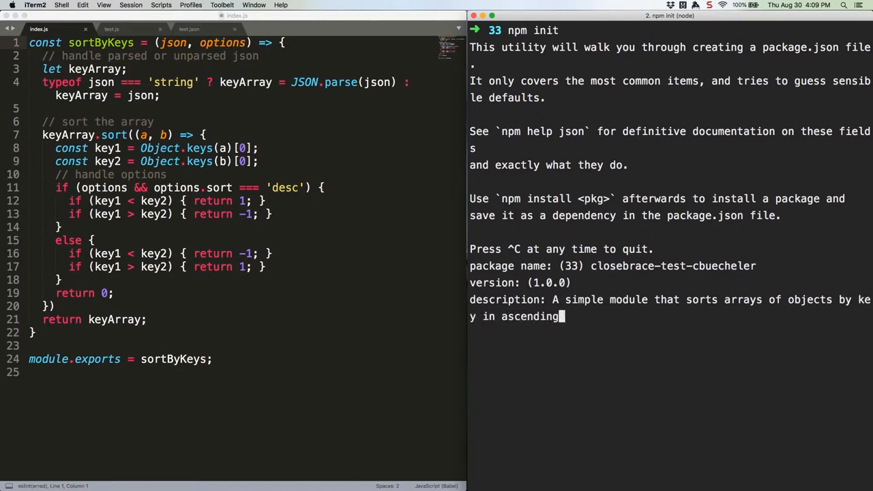
type("or descending order")
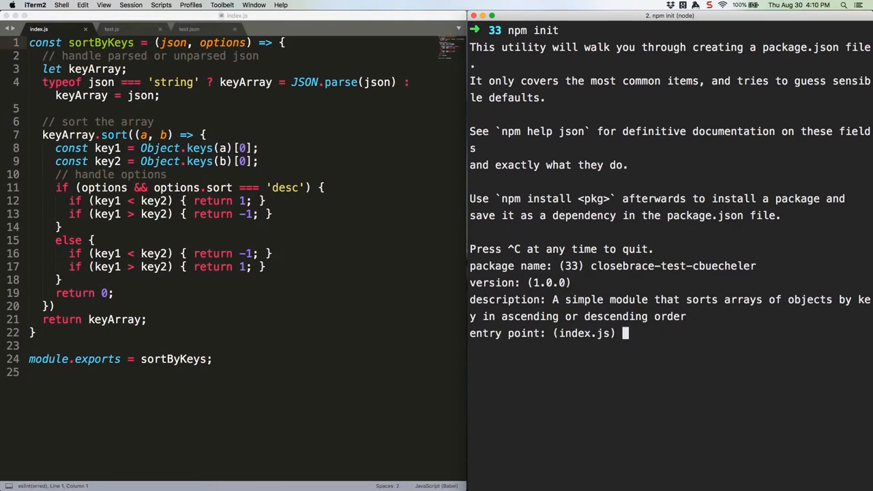
Keep the index.js entry point, set test command 'node test.js', skip git, and add keywords
key("Return")
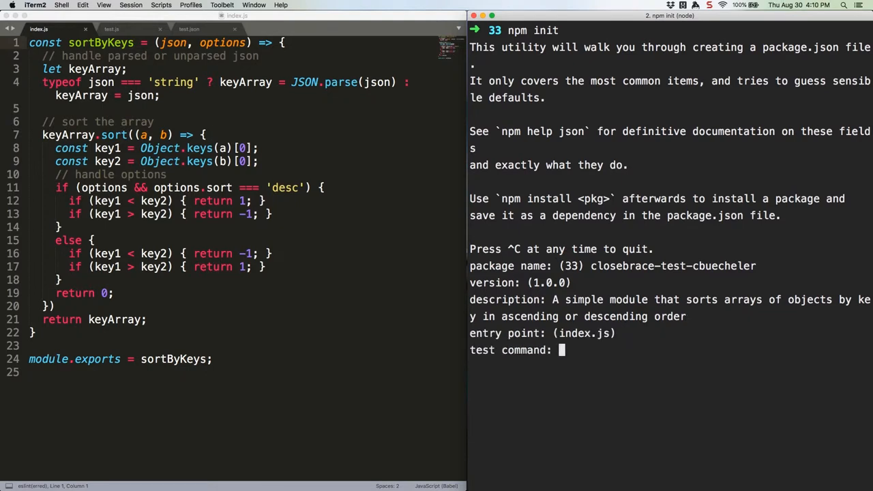
type("node test.js")
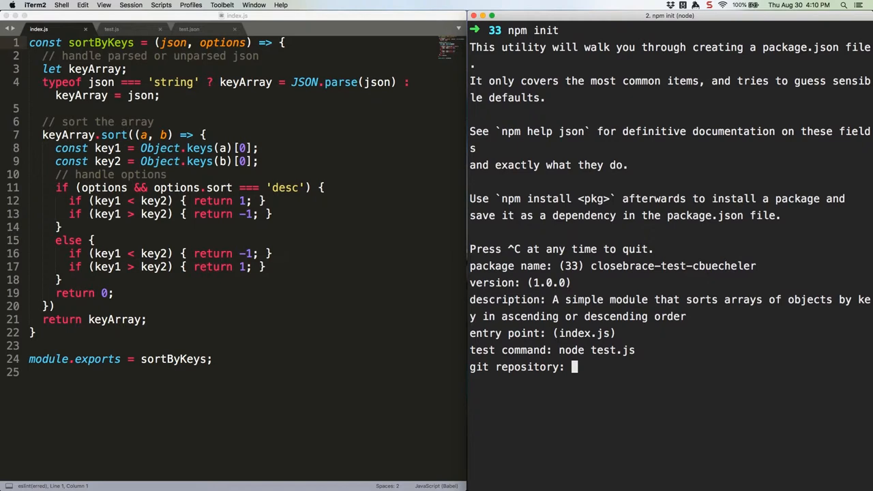
key("Return")
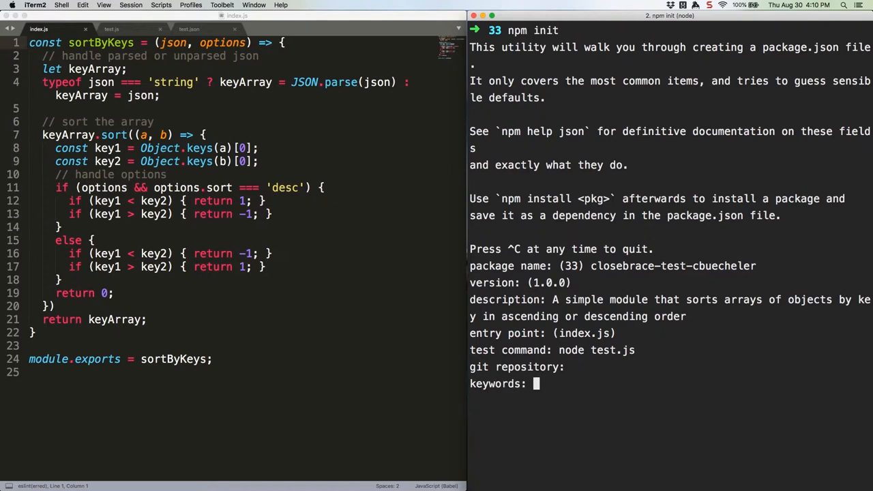
type("test arrau")
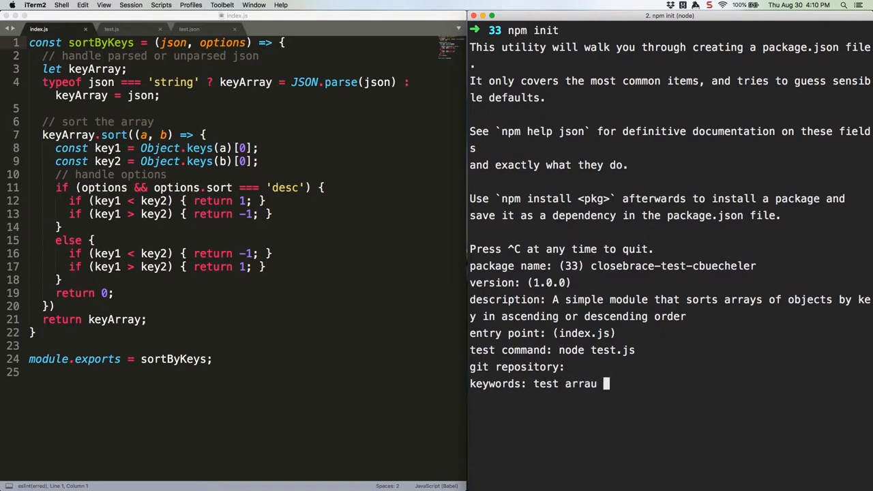
type("y sort no-d")
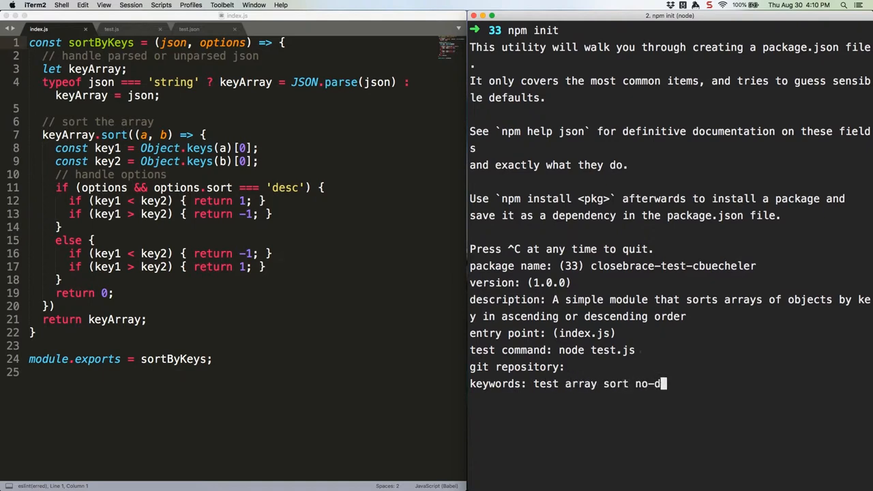
type("ependencies")
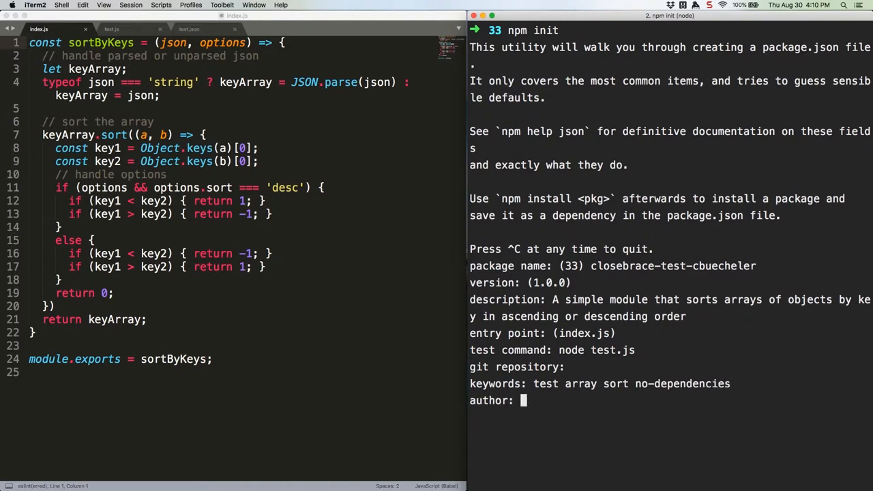
Enter 'Christopher Buecheler' as author, accept the ISC license, and write package.json
type("Chr")
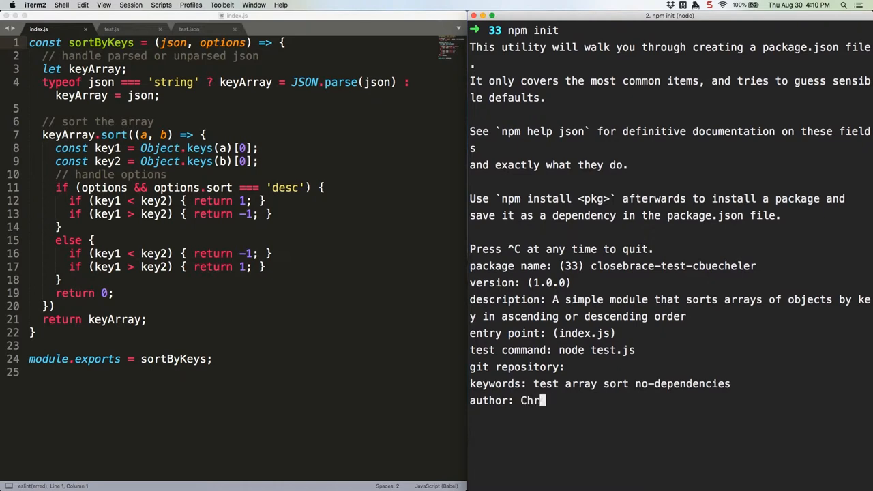
type("istopher Buecheler")
type("readme.me")
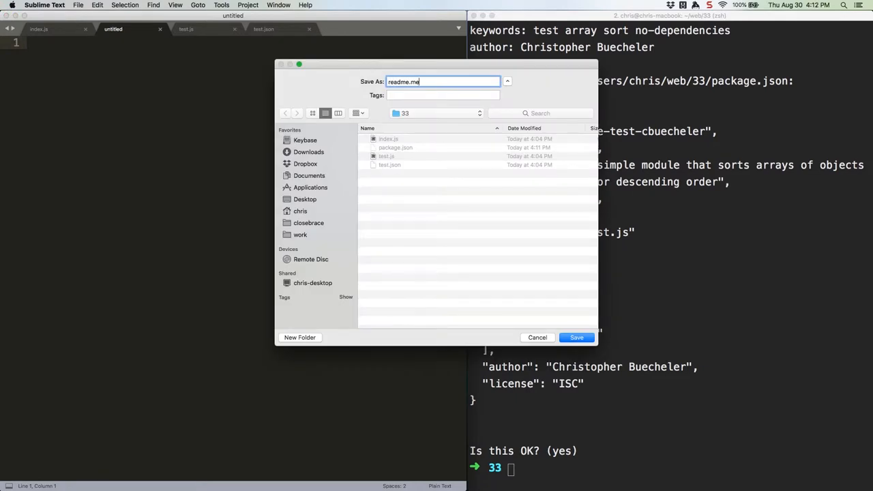
Save a new file as readme.md with a Test Module heading and CloseBrace.com disclaimer
left_click(576, 336)
type("This module was created while following a")
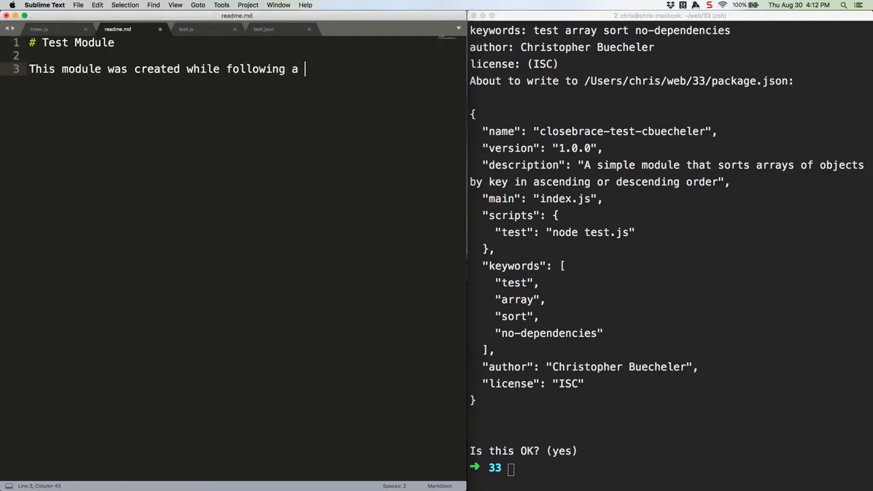
type("tutorial at [CloseBrace.com](https://closebrace.com)")
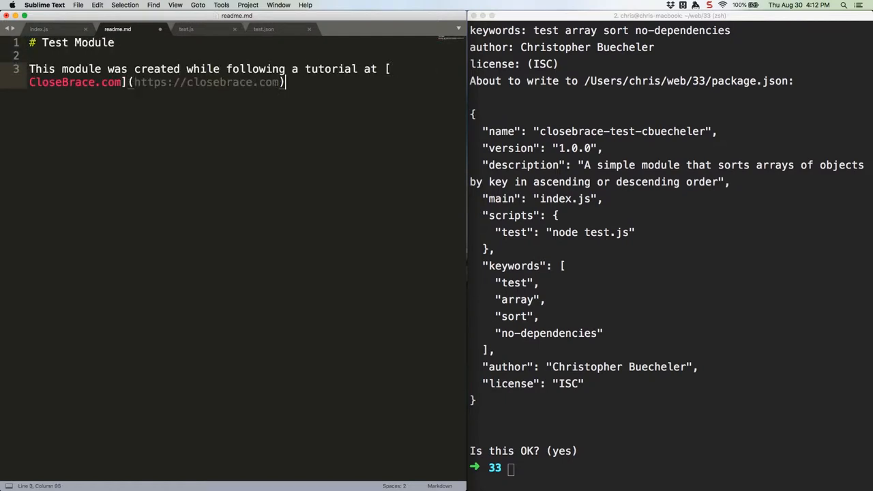
type(". It's not intended for public use, and the author assumes no responsibility for such use")
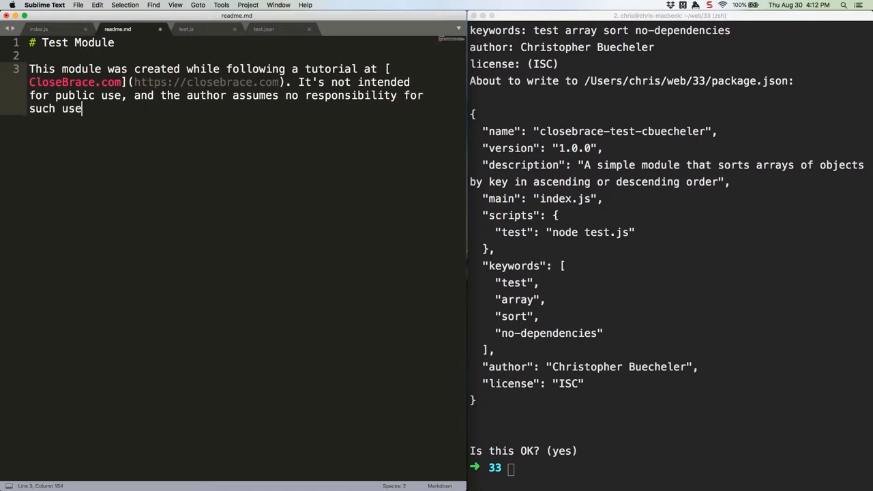
type(".")
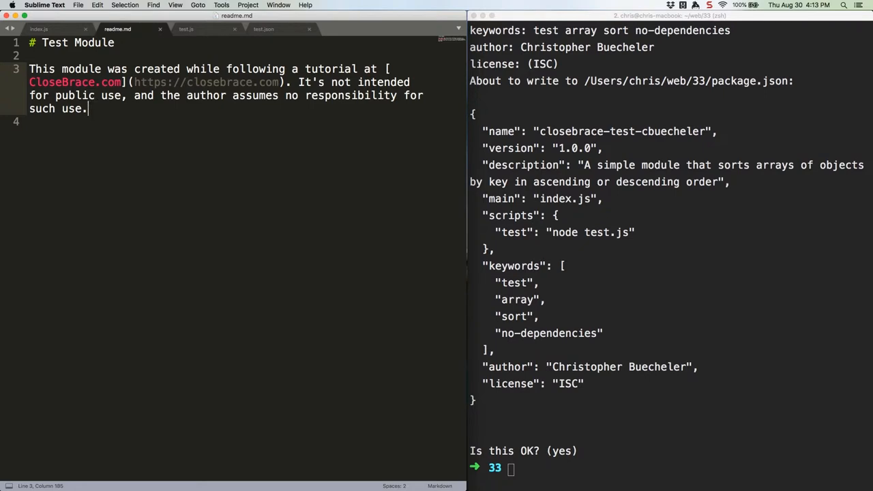
Log into npm after cancelling a first npm login attempt, then begin typing npm publish
type("npm")
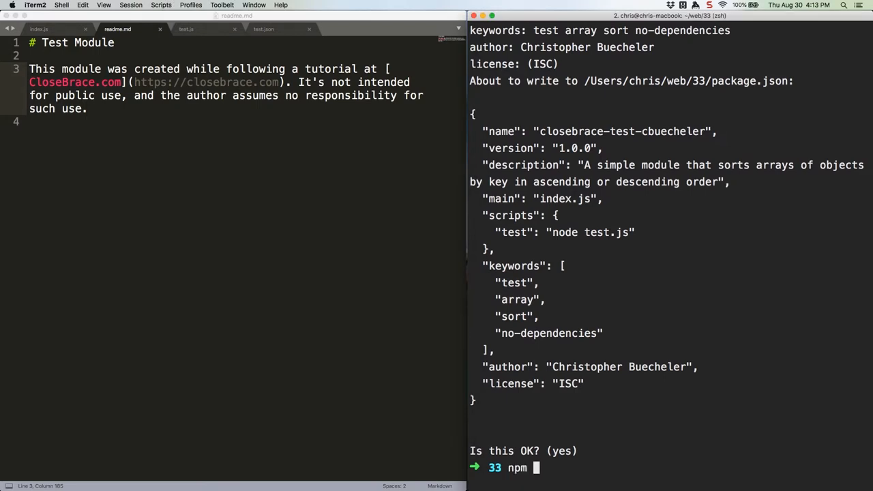
type("login")
type("closebrac")
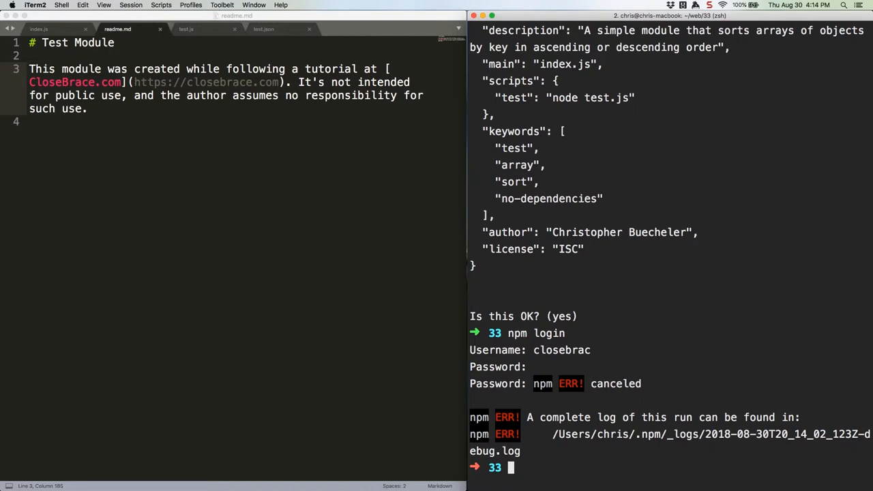
type("npm login")
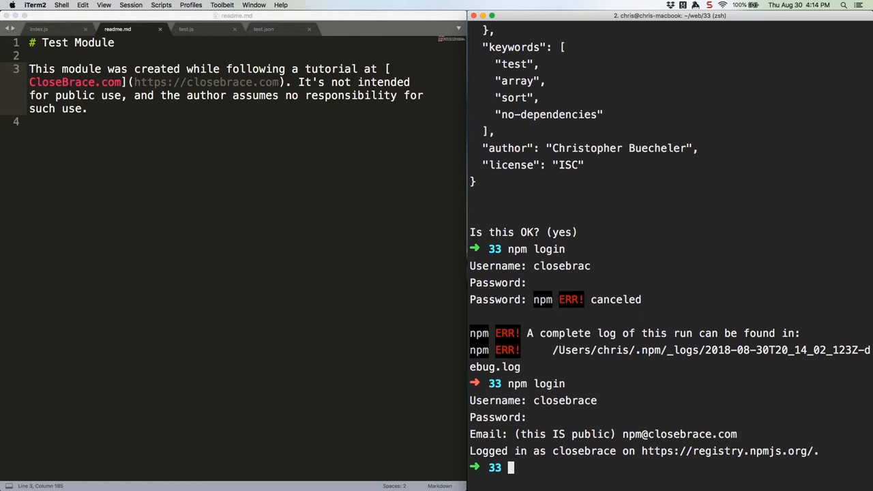
type("npm")
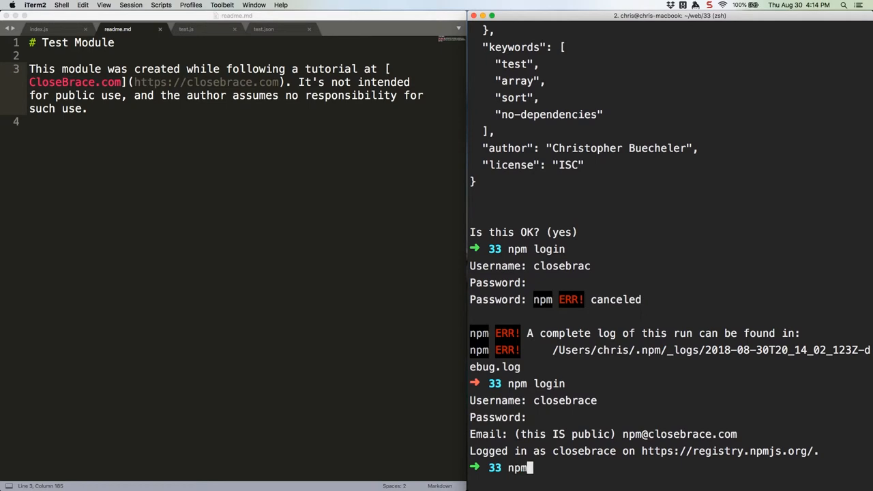